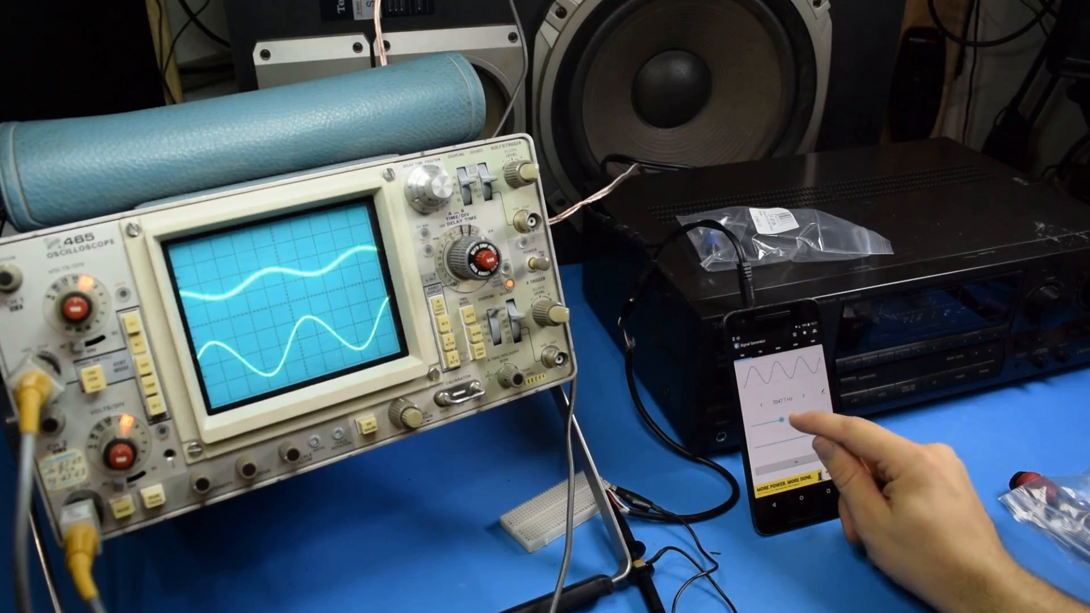
# Sweep the phone tone lower, then progressively higher, then back down, watching the CH1 and CH2 sines.
pyautogui.moveTo(786, 421); pyautogui.dragTo(779, 414)
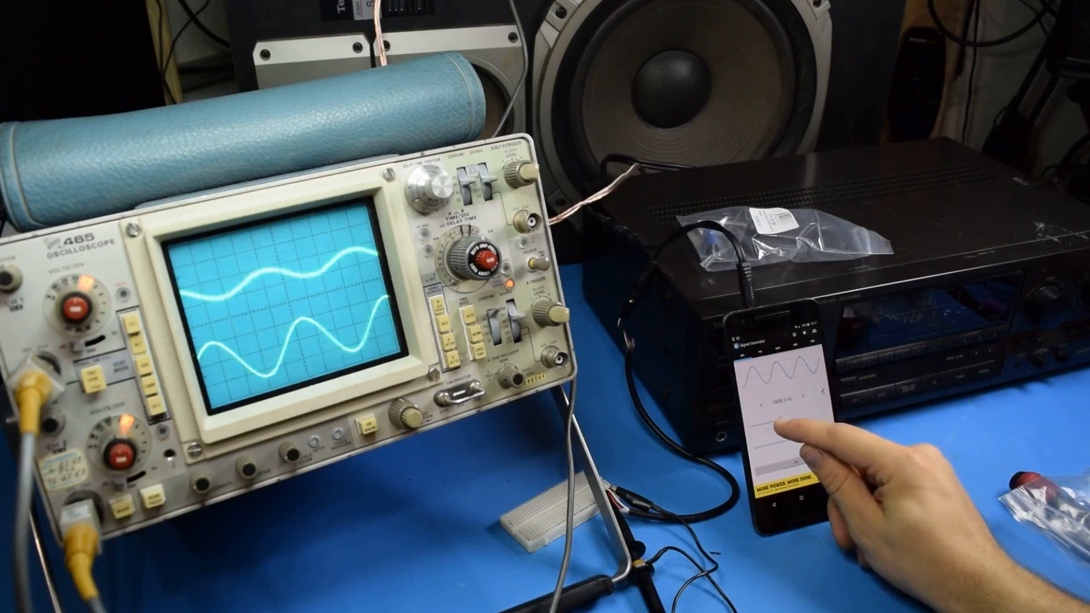
pyautogui.moveTo(800, 409); pyautogui.dragTo(778, 420)
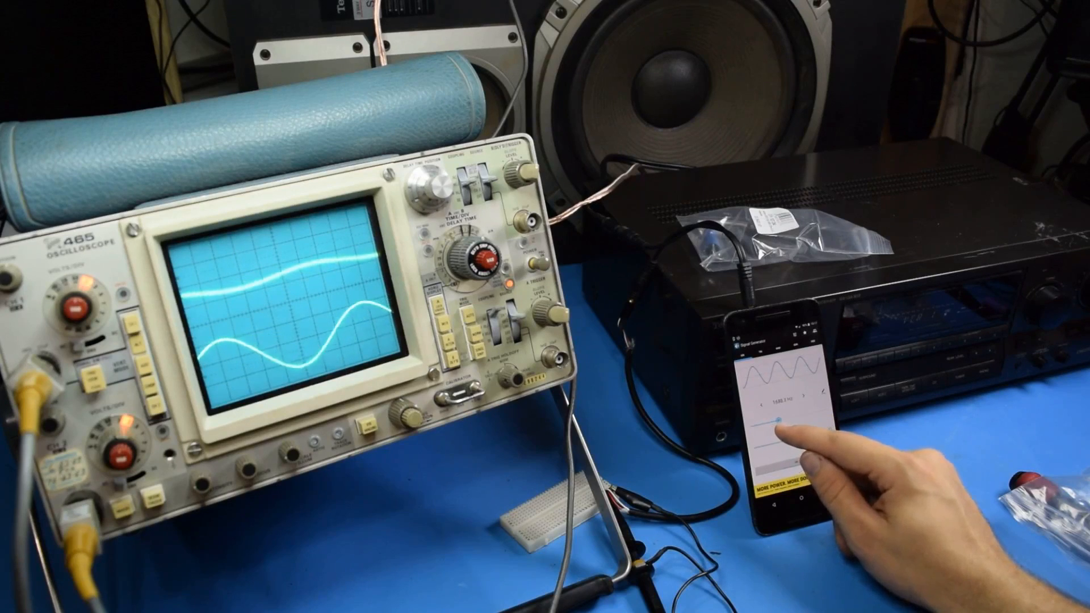
pyautogui.moveTo(792, 415); pyautogui.dragTo(772, 415)
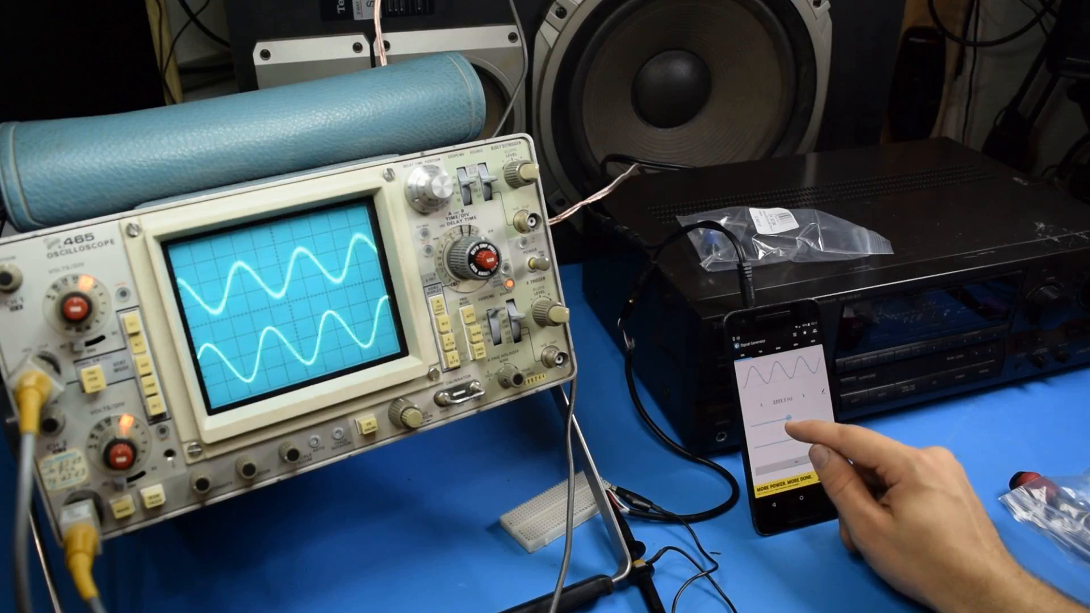
pyautogui.moveTo(786, 416); pyautogui.dragTo(799, 416)
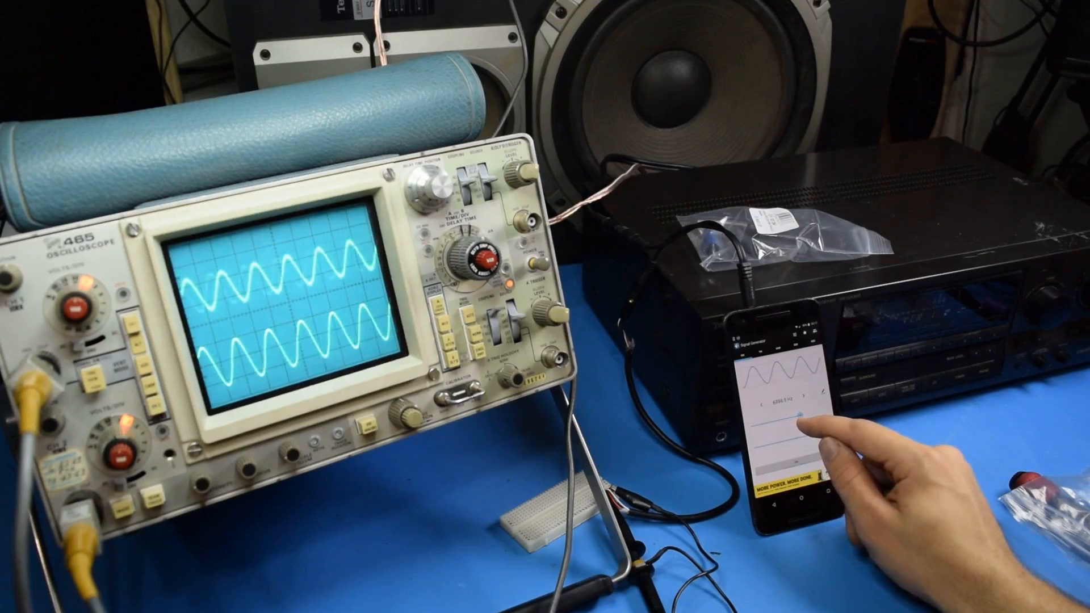
pyautogui.moveTo(796, 414); pyautogui.dragTo(810, 410)
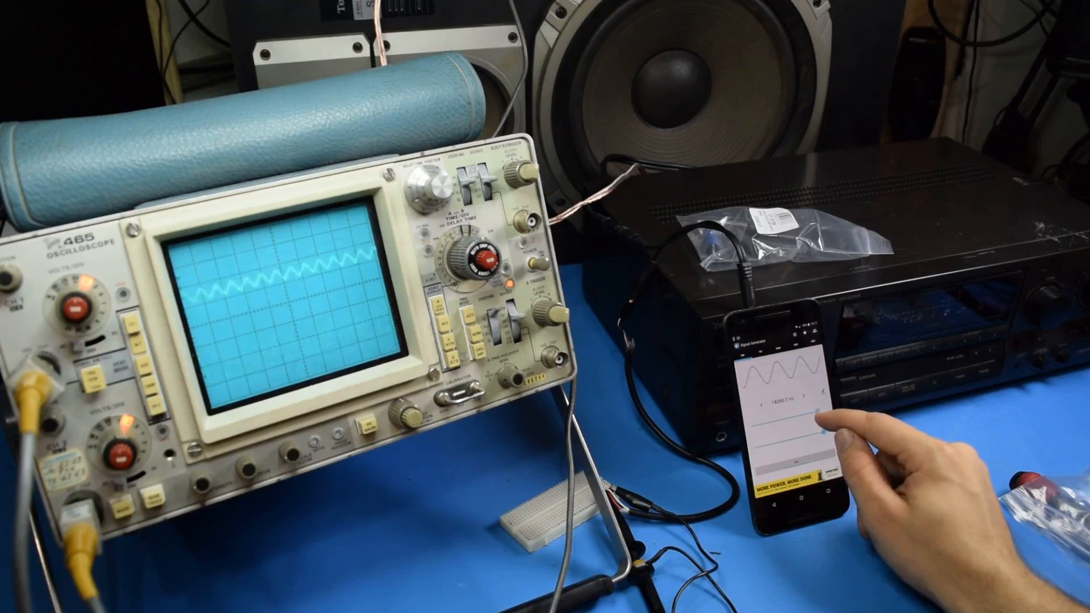
pyautogui.moveTo(810, 417); pyautogui.dragTo(799, 404)
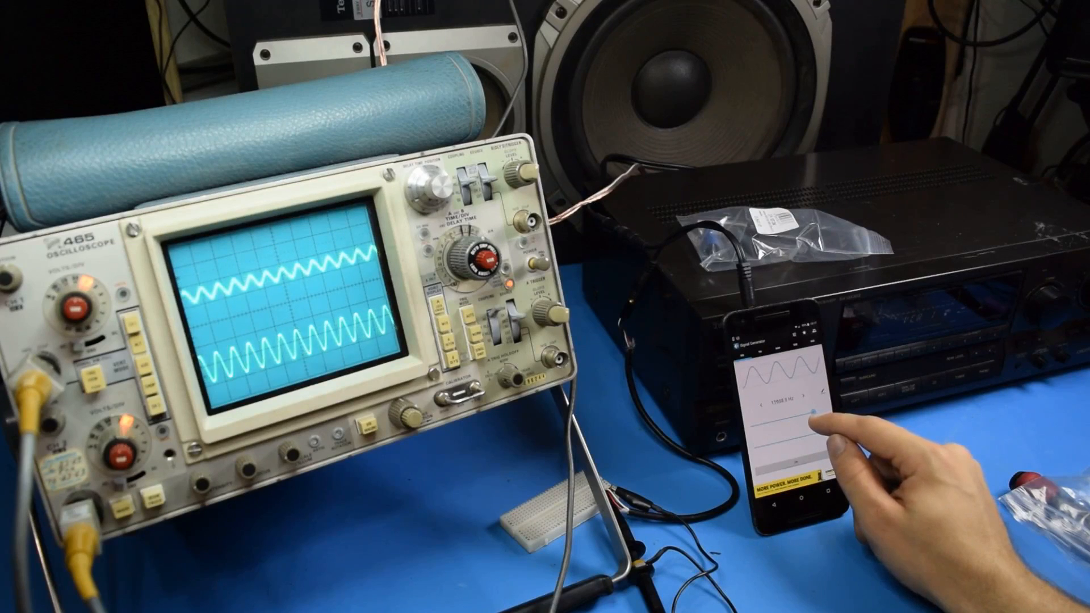
pyautogui.moveTo(814, 415); pyautogui.dragTo(799, 428)
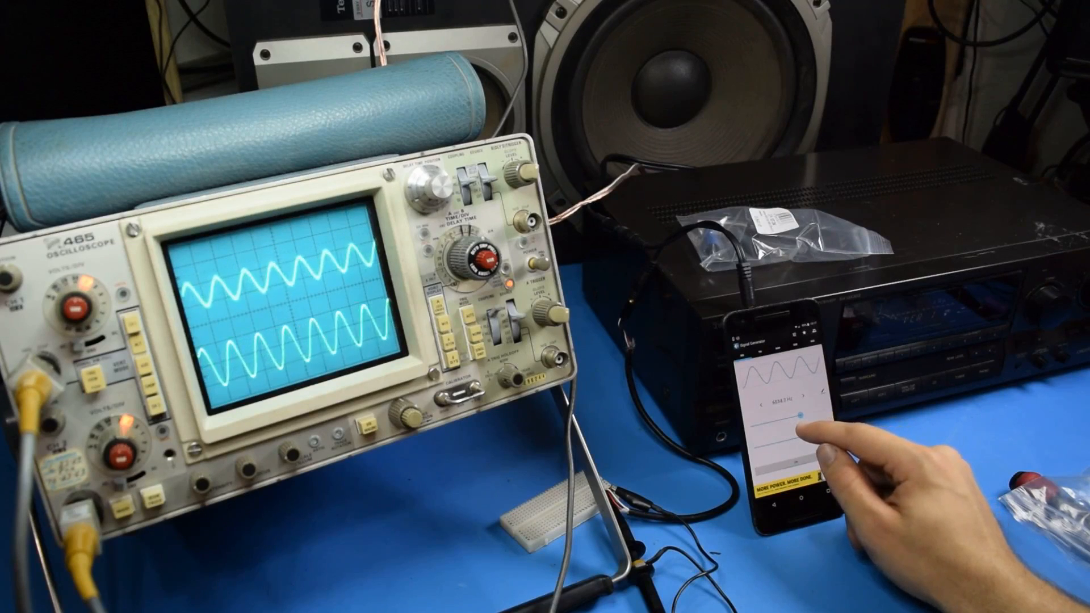
pyautogui.moveTo(800, 416); pyautogui.dragTo(779, 419)
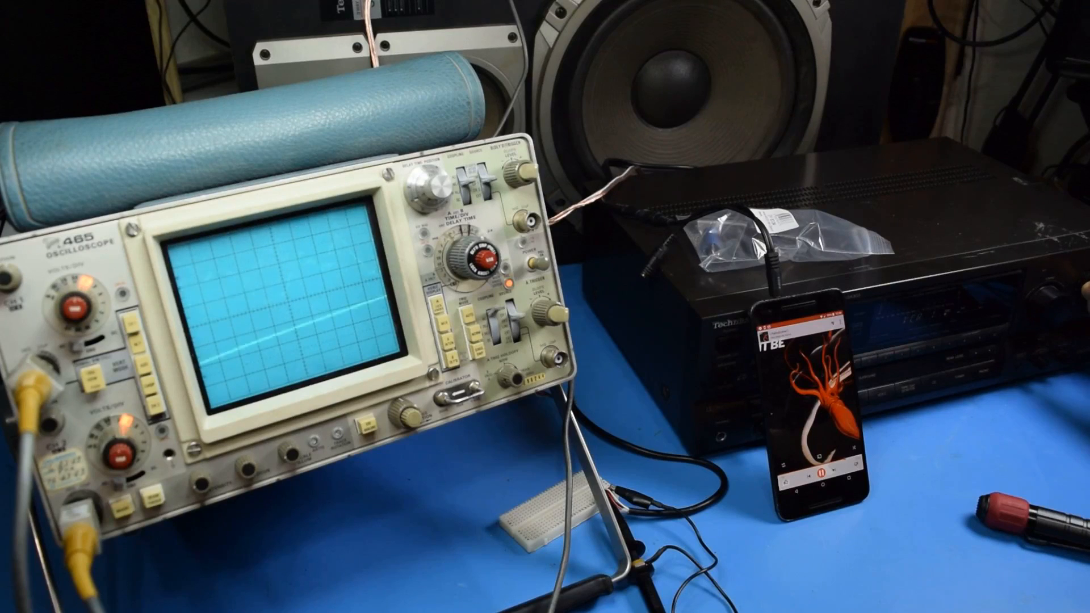
# Start a music track playing from the phone's music player into the amplifier.
pyautogui.click(816, 475)
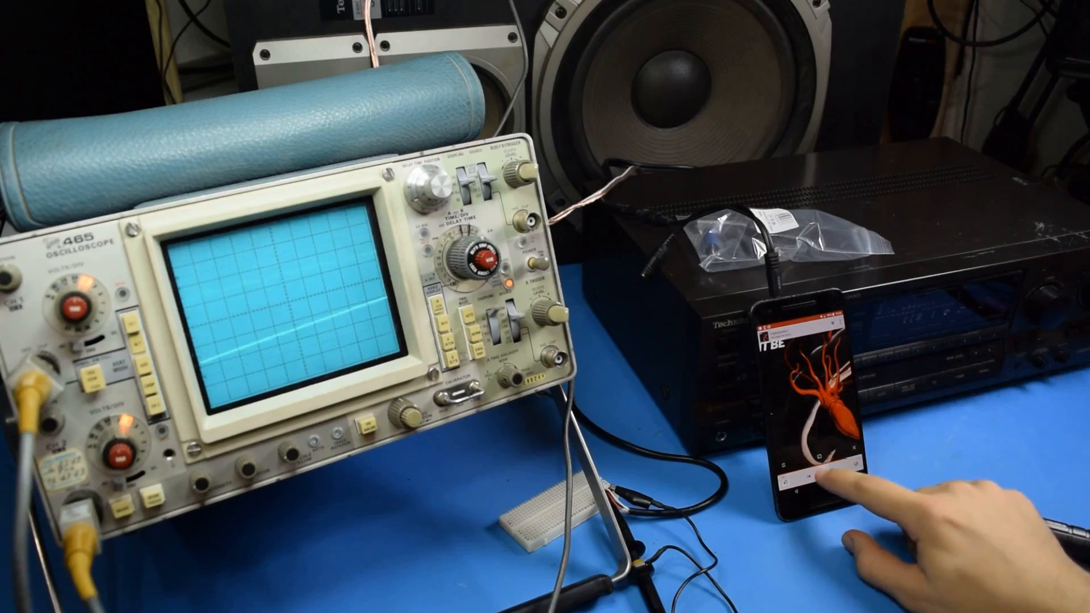